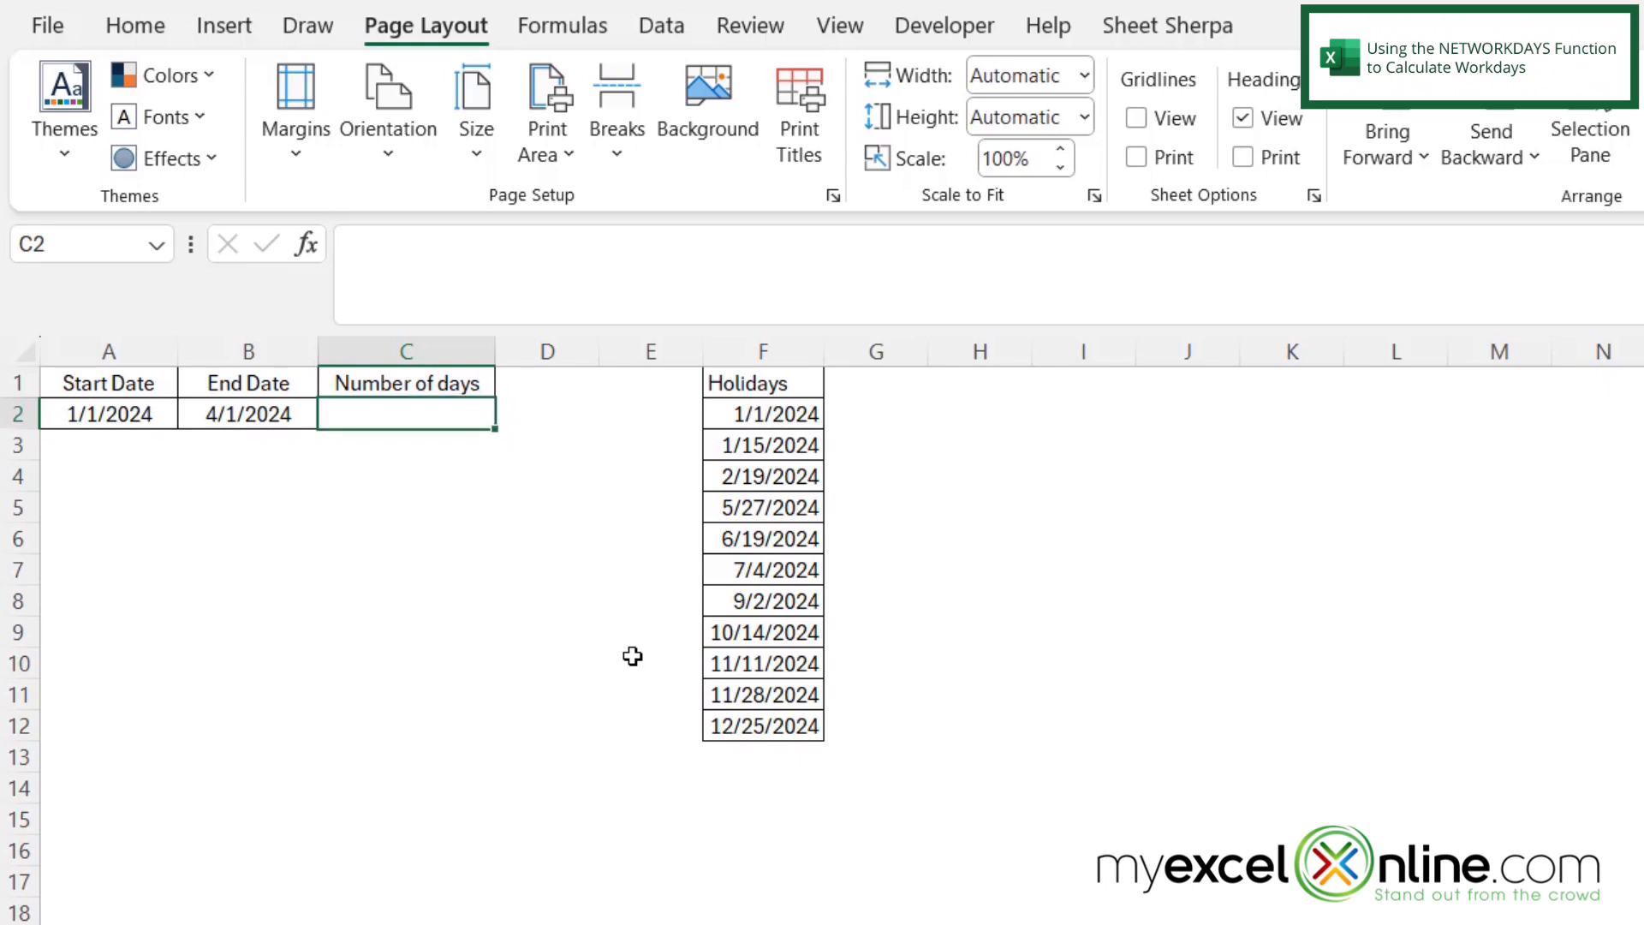
Begin a =NETWORKDAYS( formula in C2 via the autocomplete suggestion
{"action": "type", "text": "=net"}
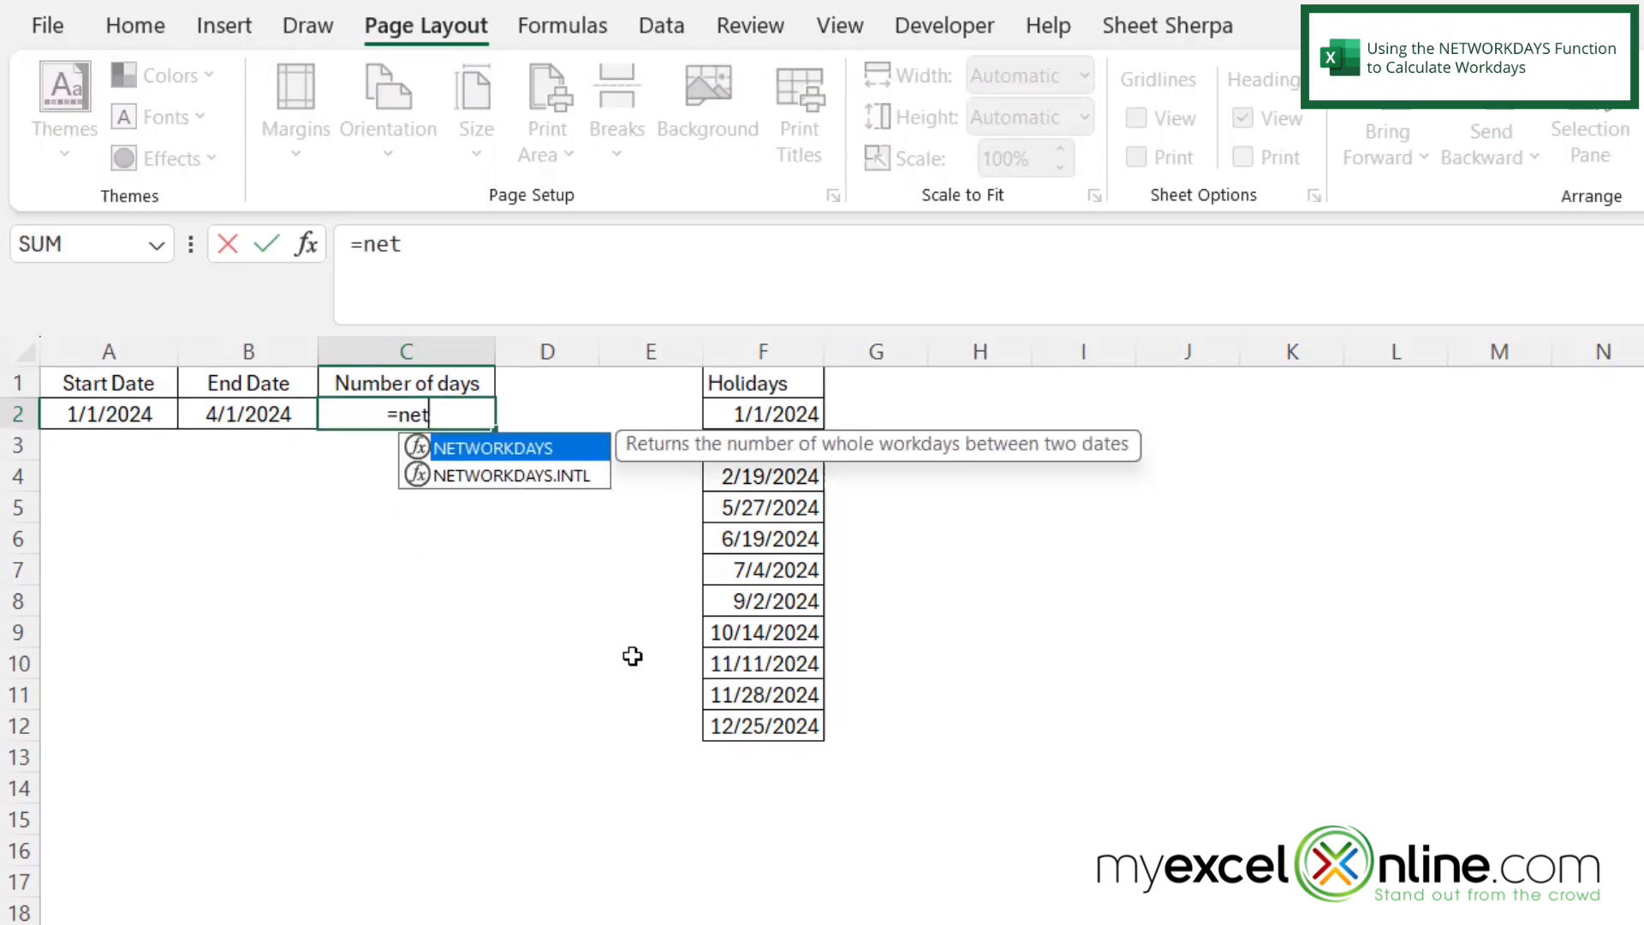
{"action": "type", "text": "workdays"}
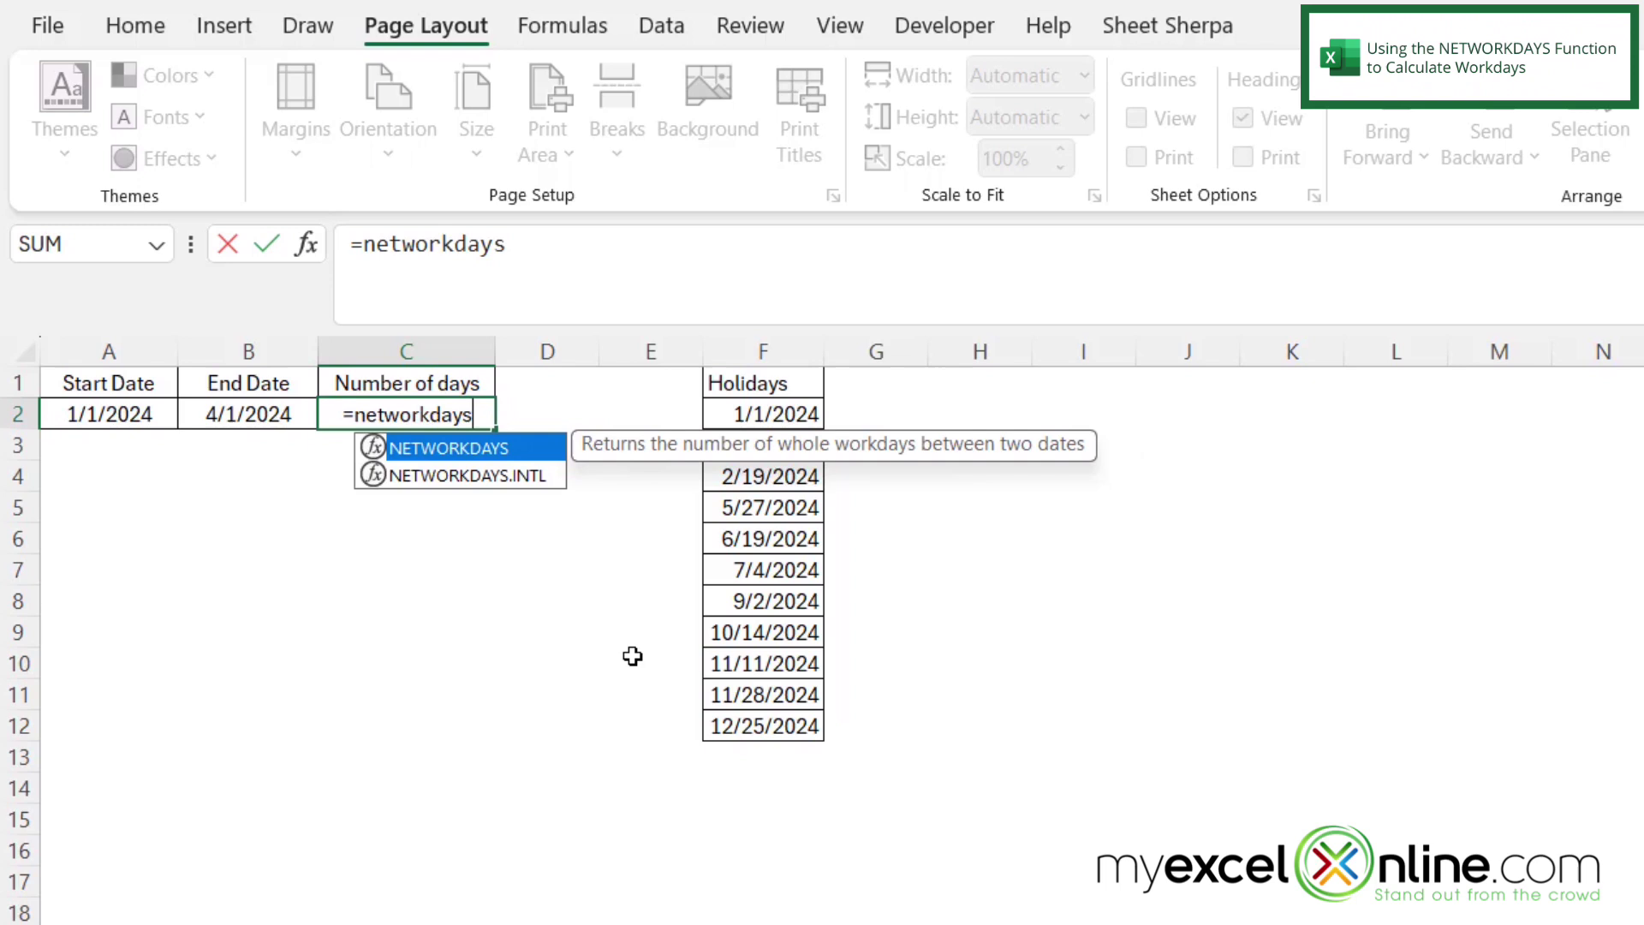
{"action": "type", "text": "("}
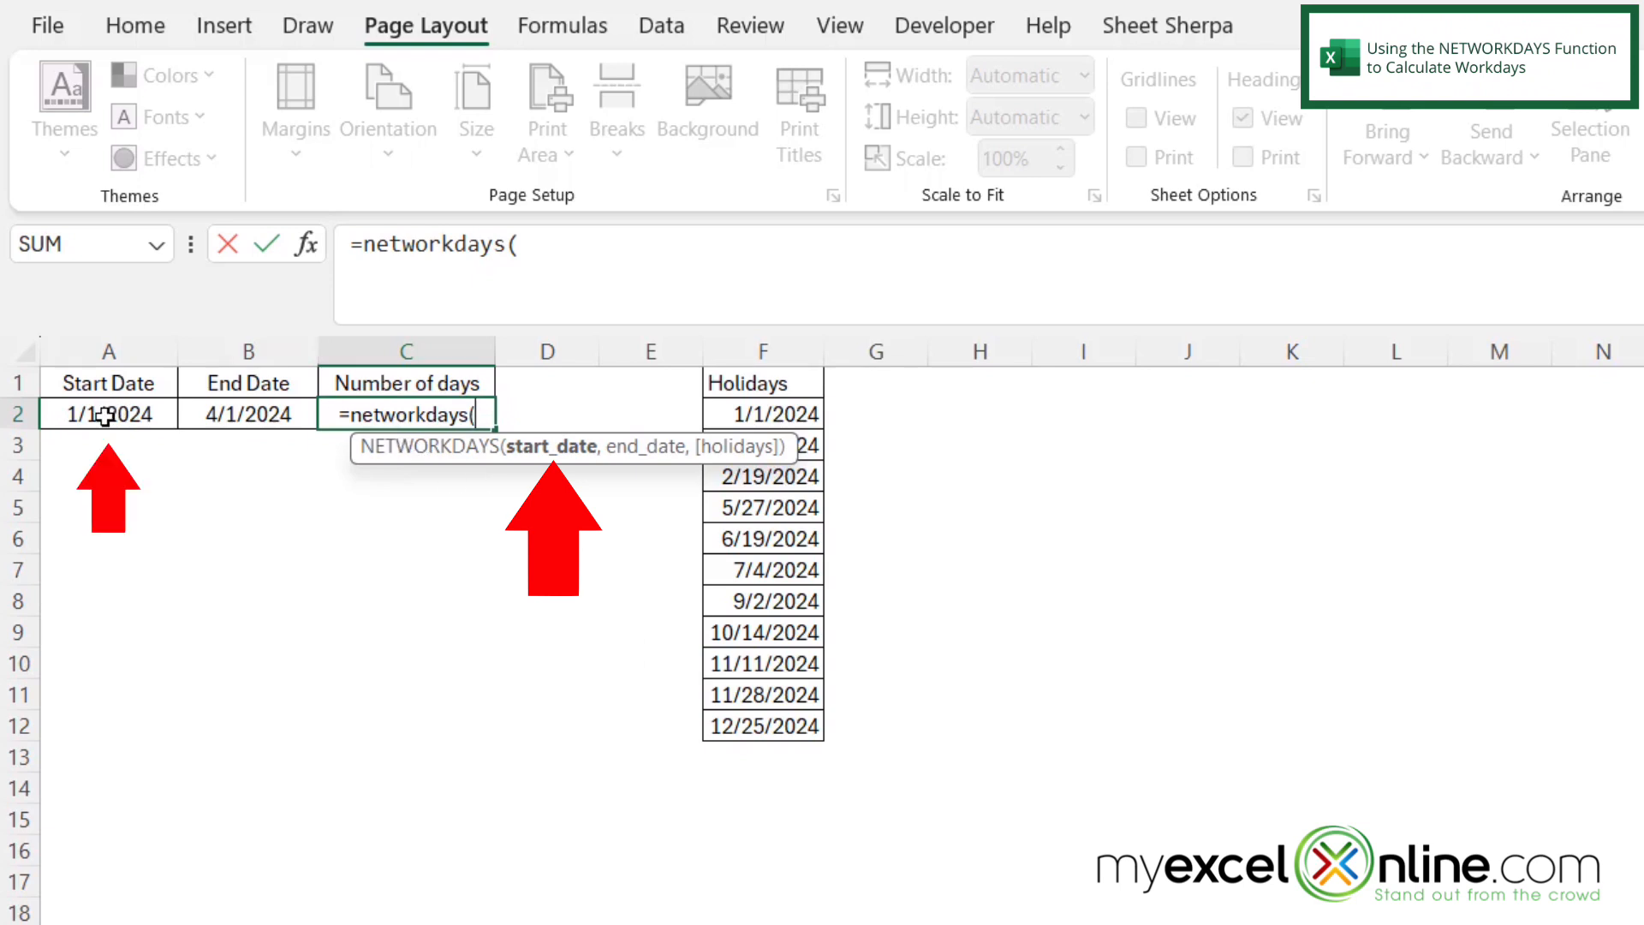
Supply A2 as start date and B2 as end date, each followed by a comma
{"action": "left_click", "coordinate": [108, 413]}
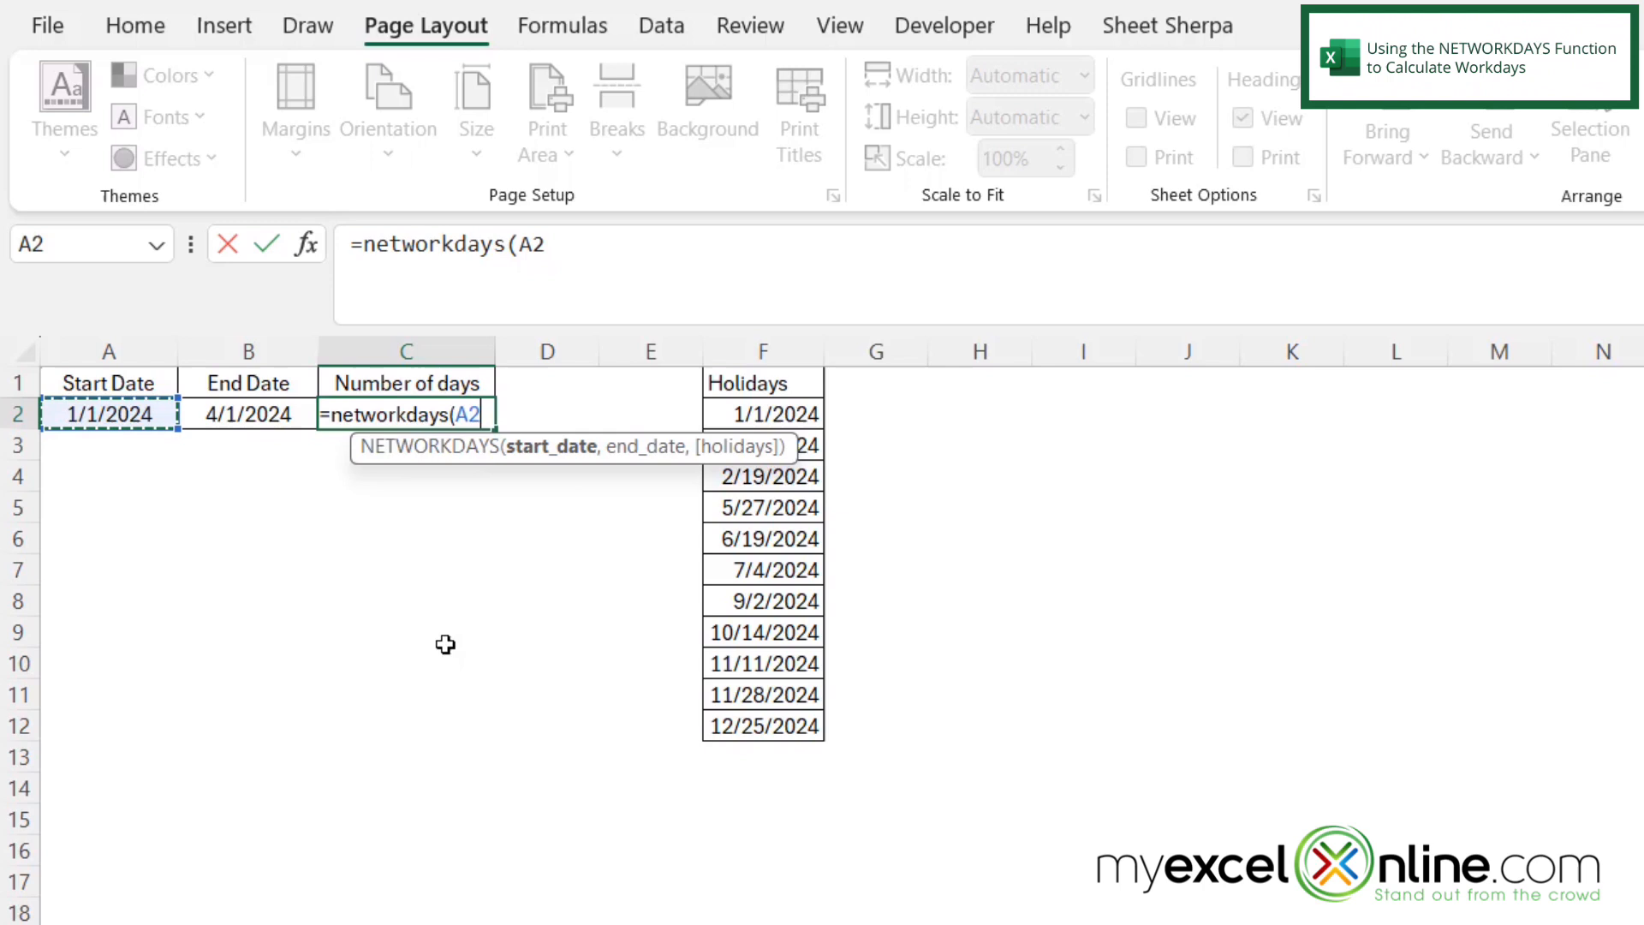
{"action": "type", "text": ","}
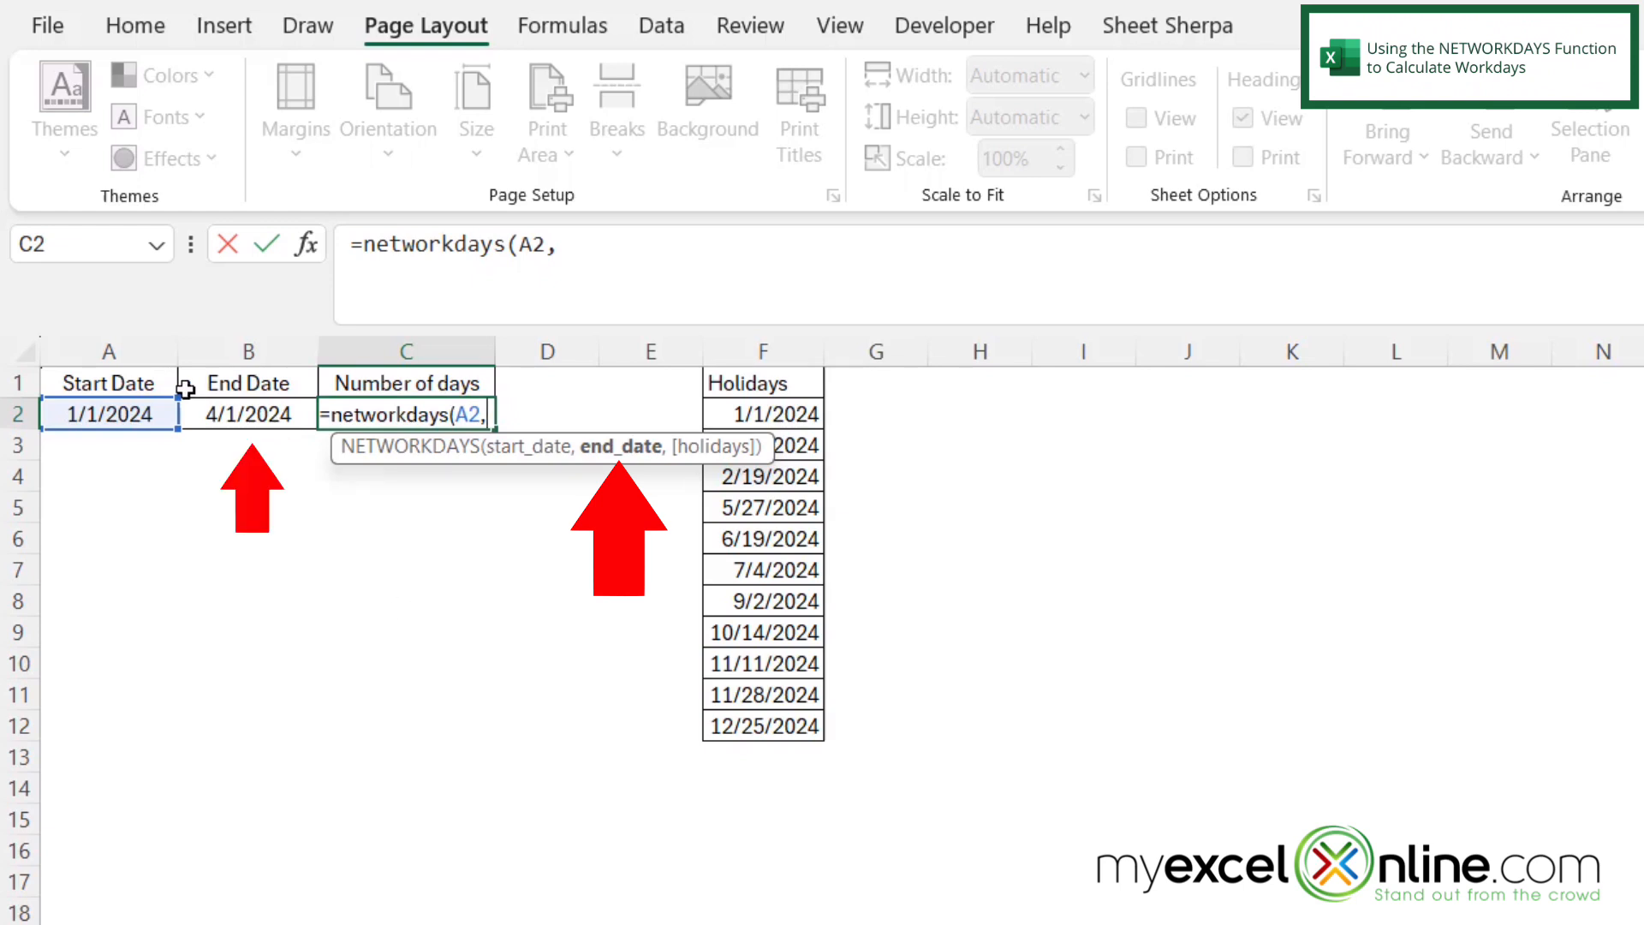
{"action": "left_click", "coordinate": [248, 414]}
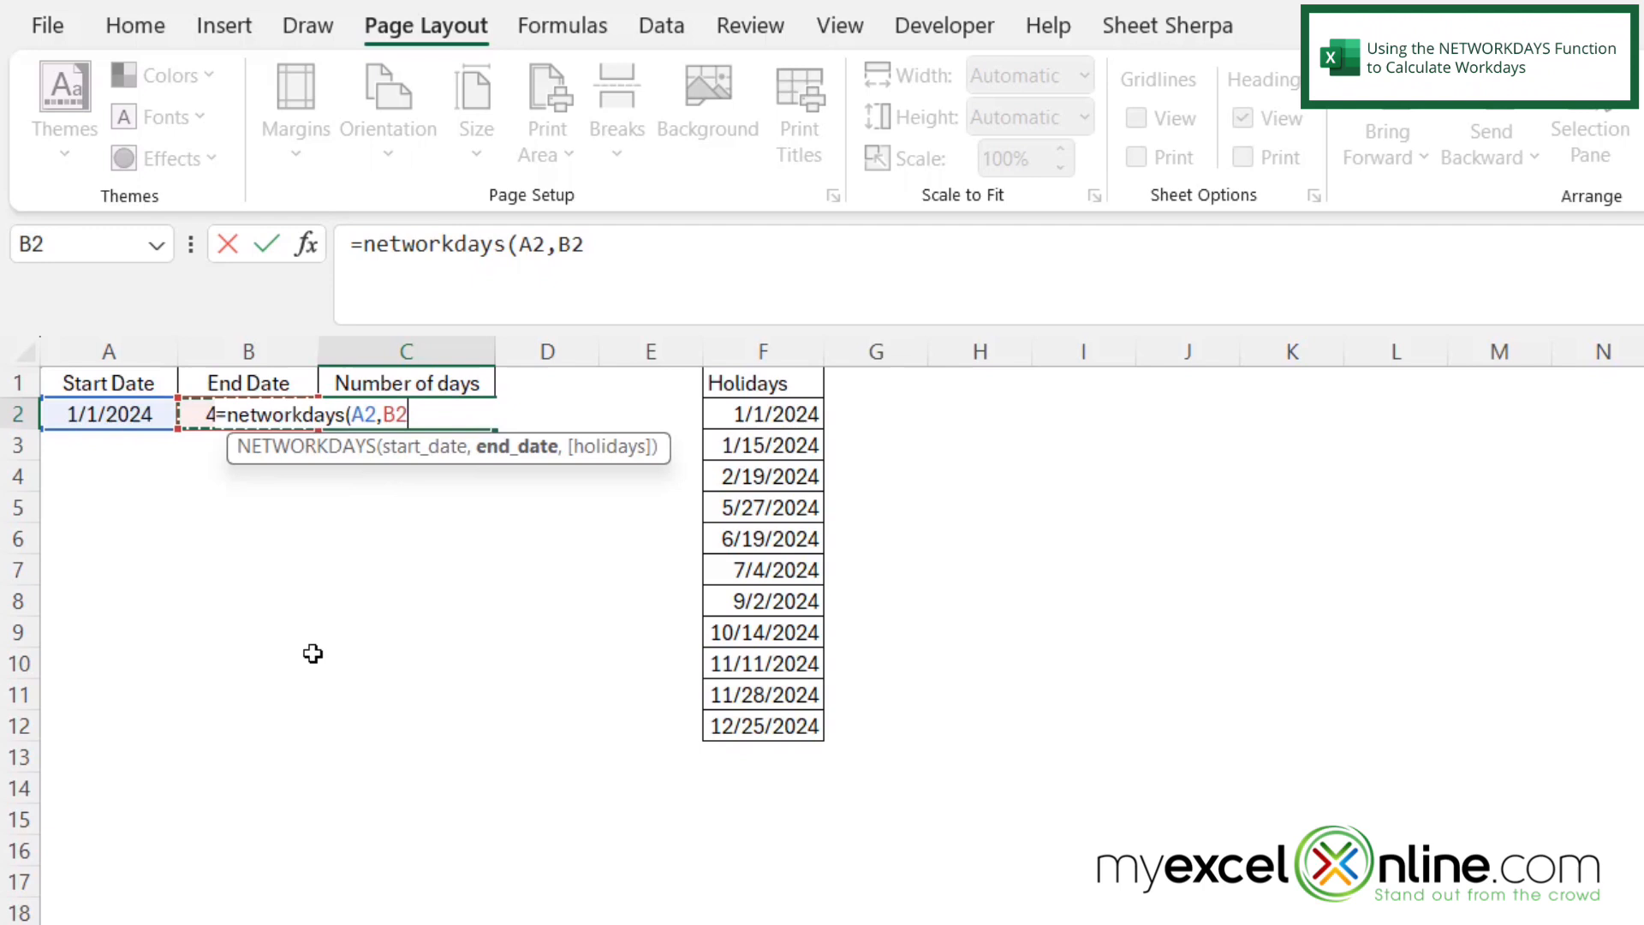
{"action": "type", "text": ","}
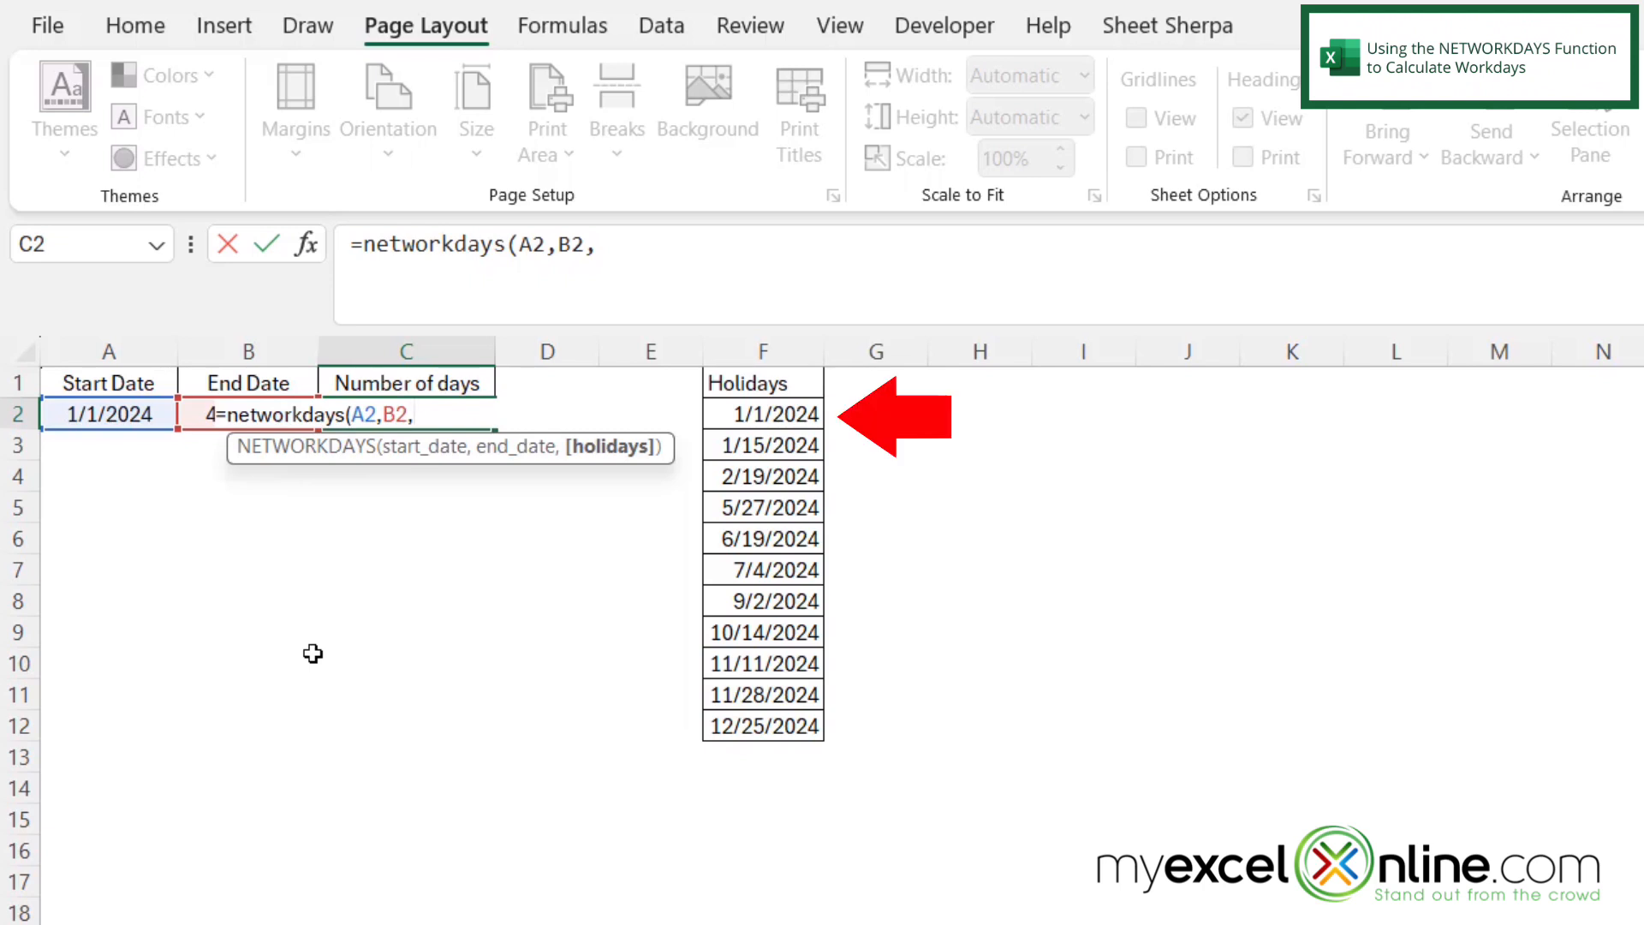
{"action": "mouse_move", "coordinate": [786, 391]}
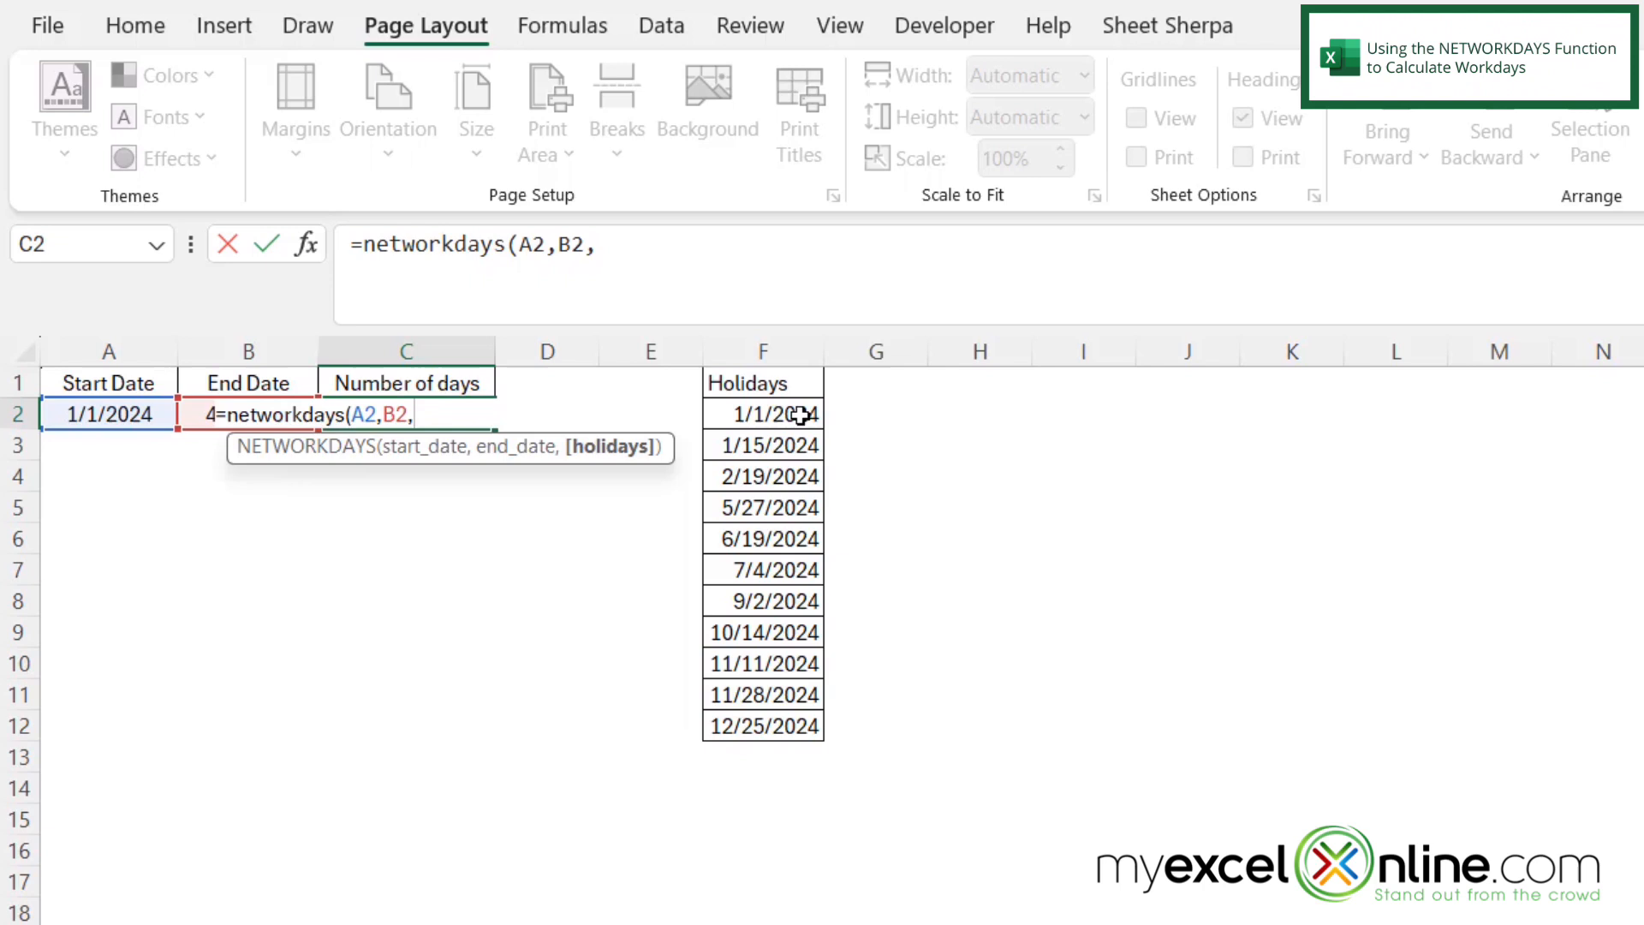
Add F2:F12 as the holidays range and complete the formula, giving 63 workdays
{"action": "left_click_drag", "start_coordinate": [762, 413], "coordinate": [763, 444]}
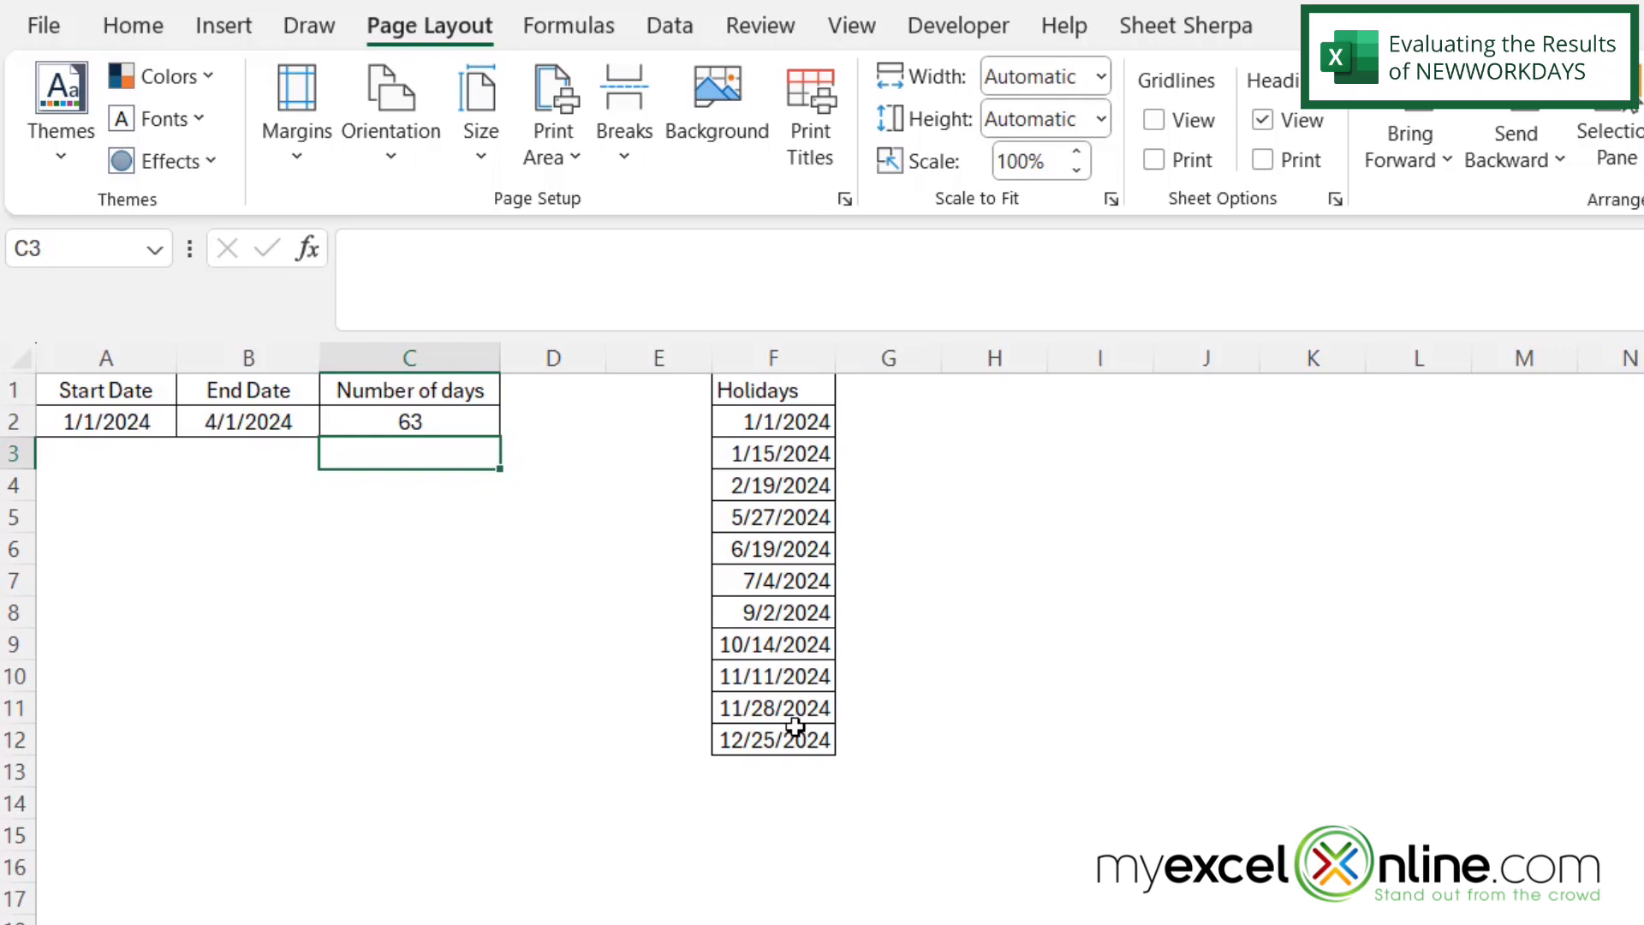
Reduce the formula to =NETWORKDAYS(A2,B2) so C2 returns 66 workdays
{"action": "left_click", "coordinate": [411, 422]}
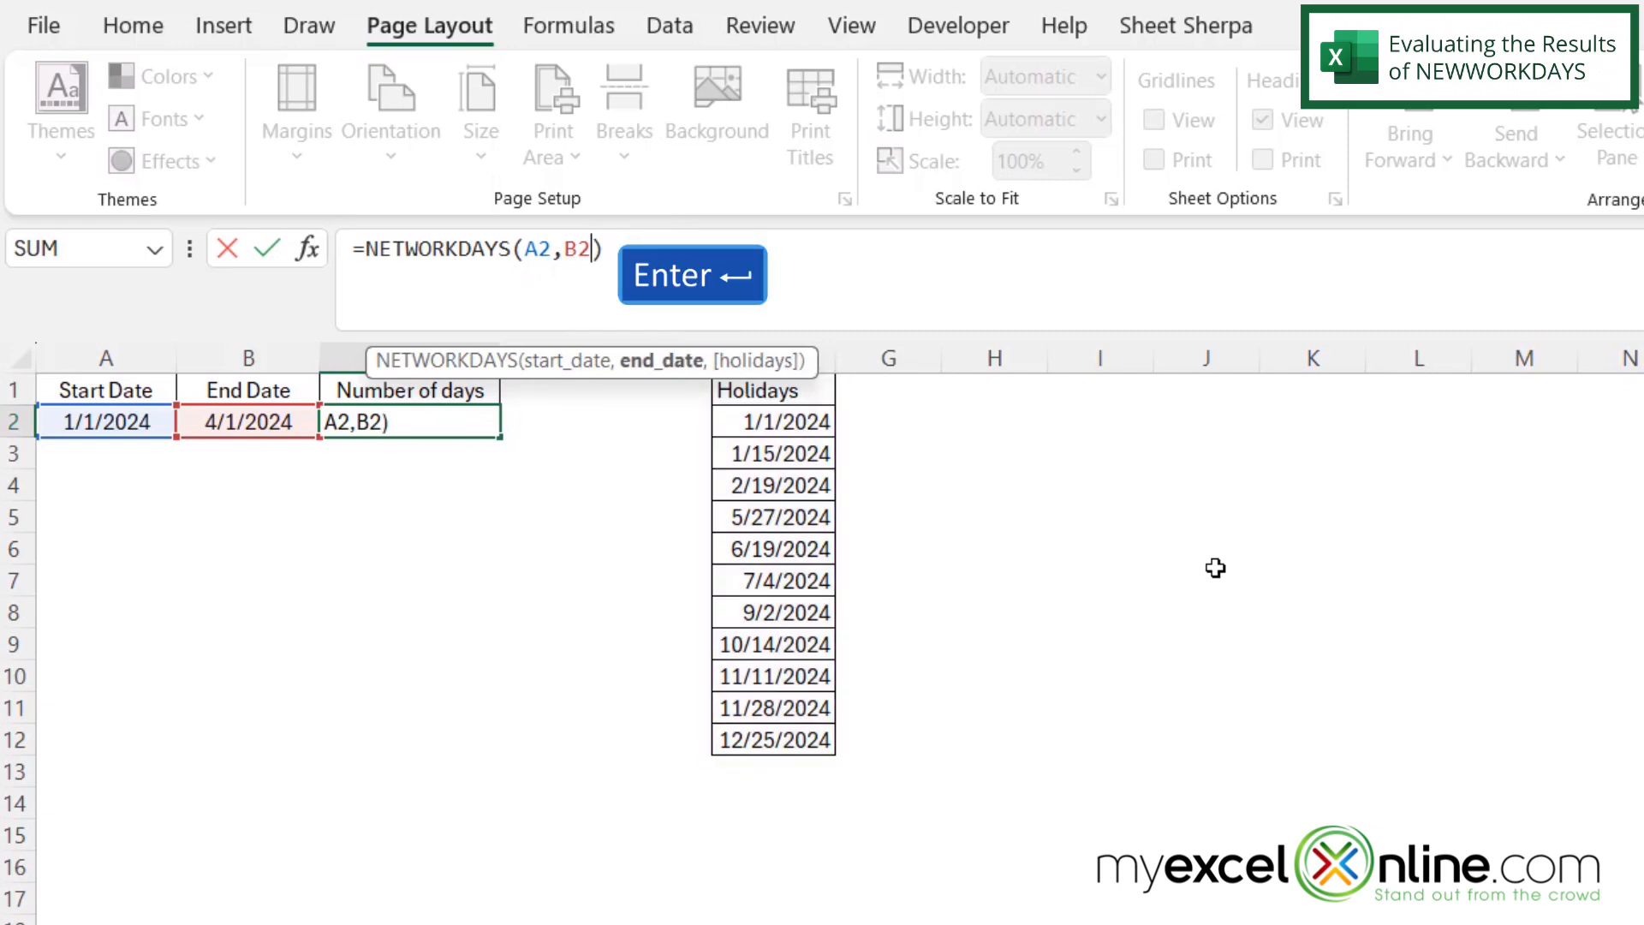
{"action": "key", "text": "Enter"}
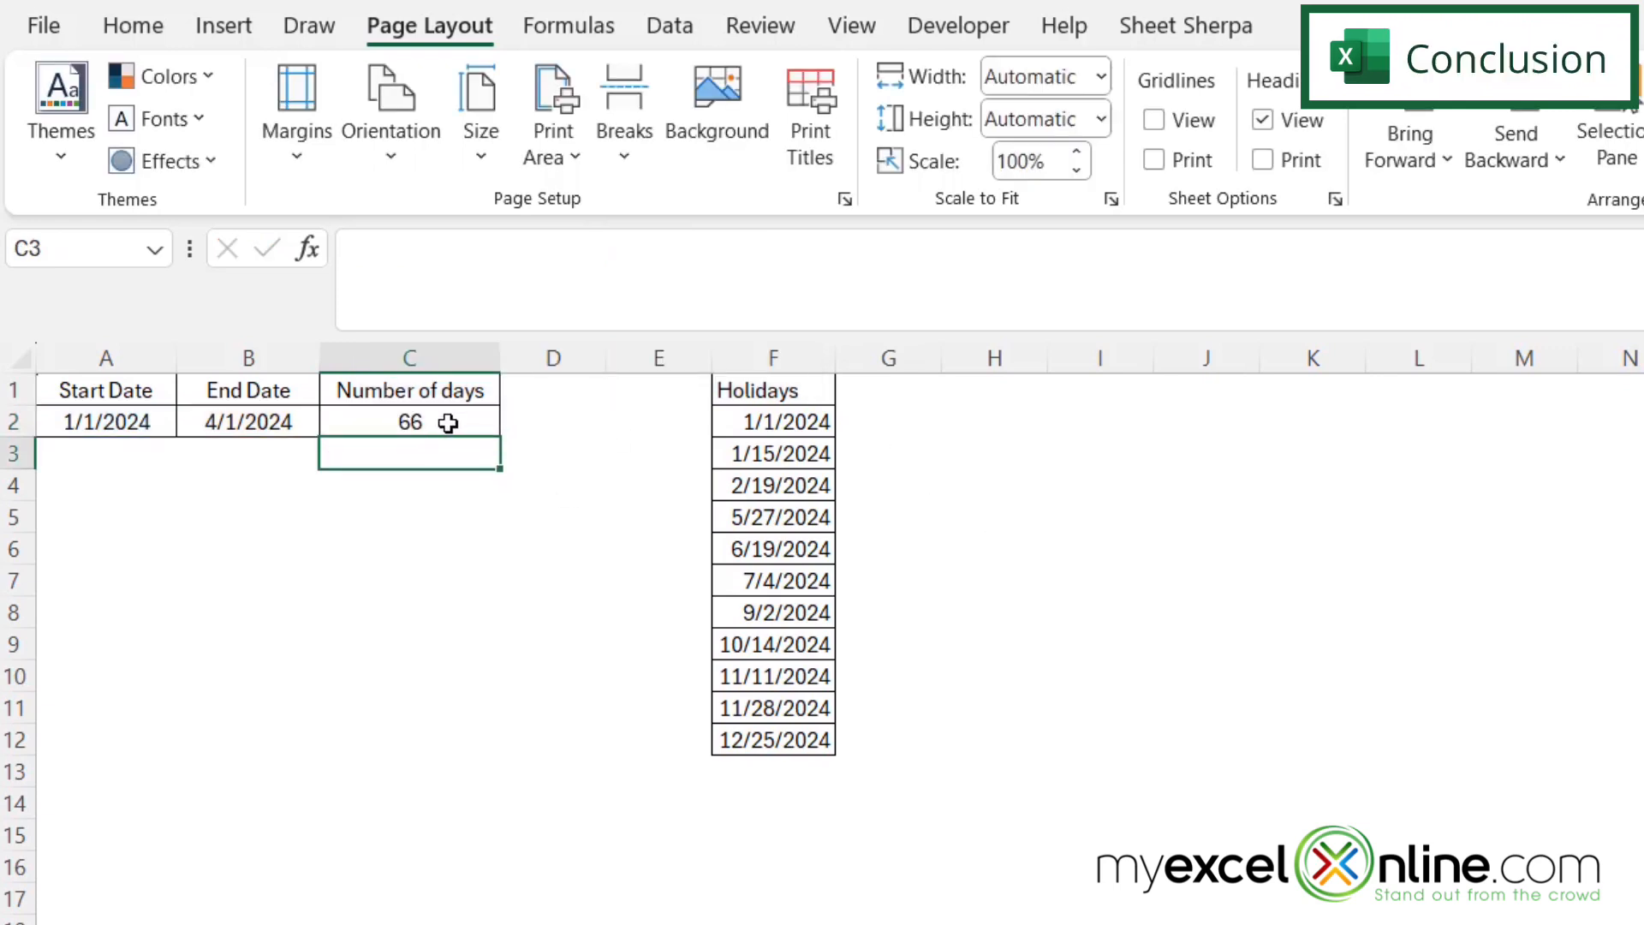
{"action": "mouse_move", "coordinate": [772, 424]}
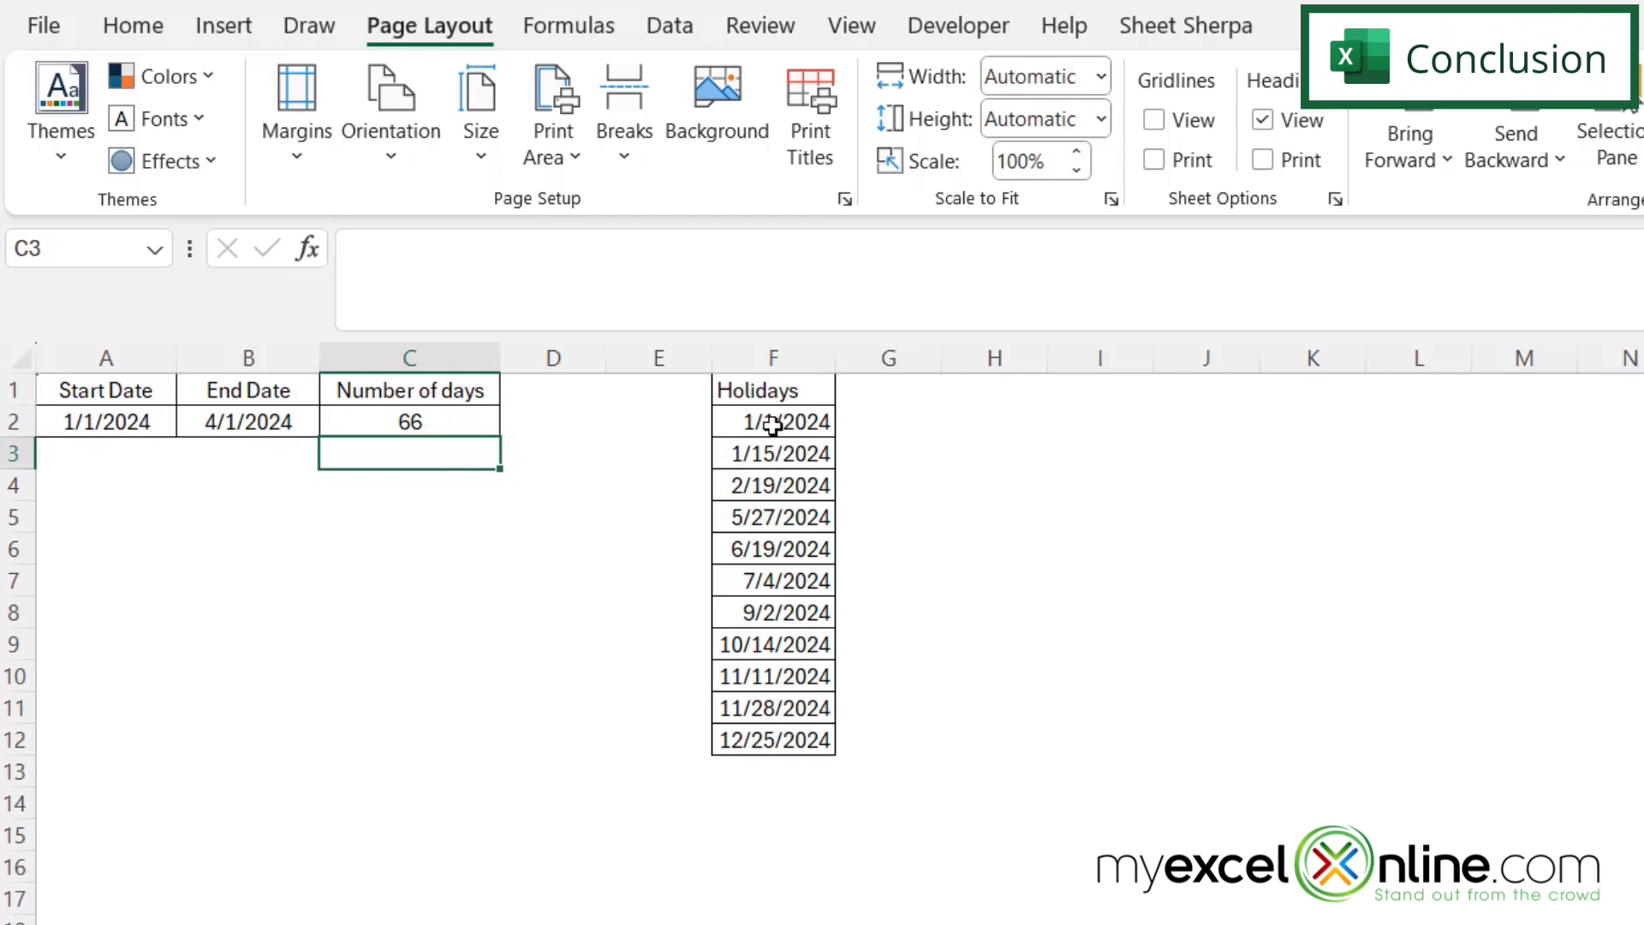